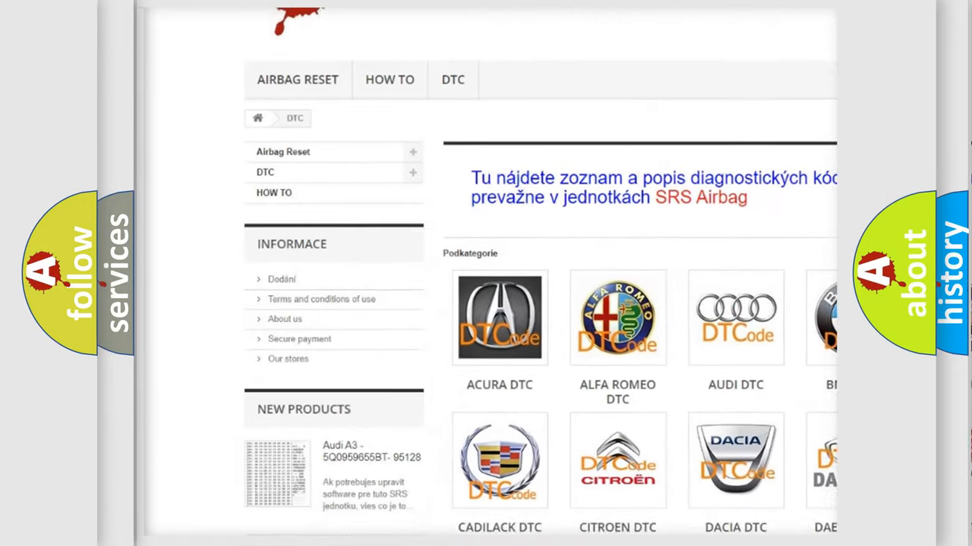
scroll("down", 3)
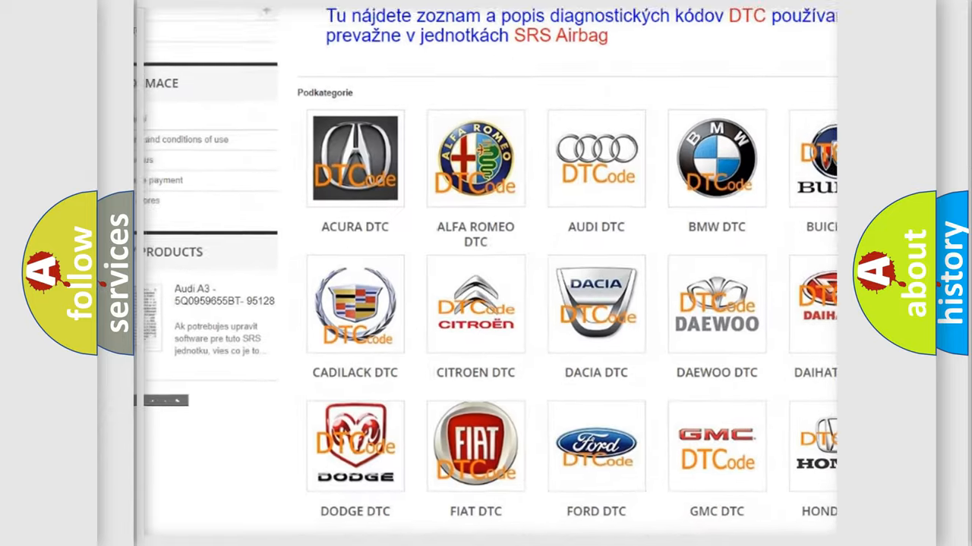